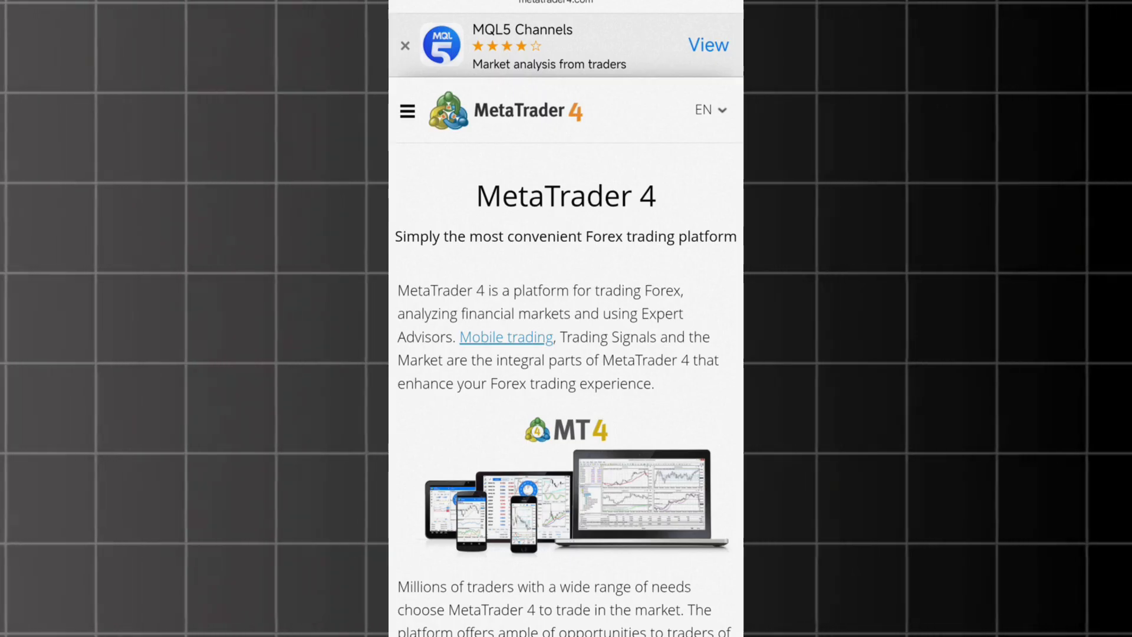
# Step: Scroll the MetaTrader 4 site, then open its section menu (Trading Platform, Download, For Brokers, Company)
pyautogui.scroll(-3)
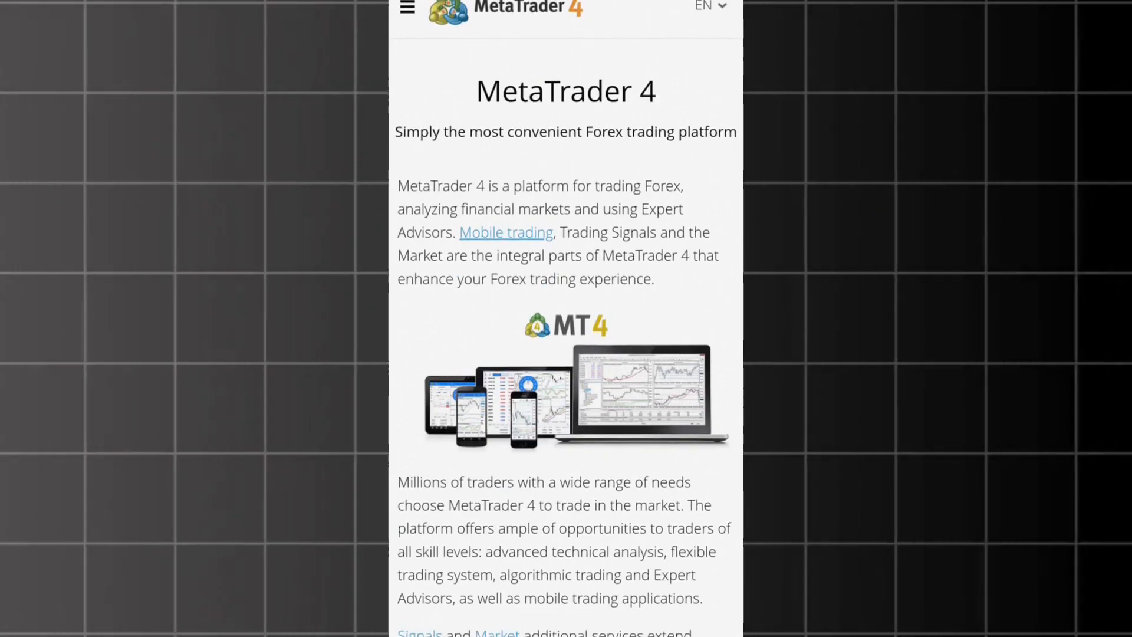
pyautogui.scroll(-3)
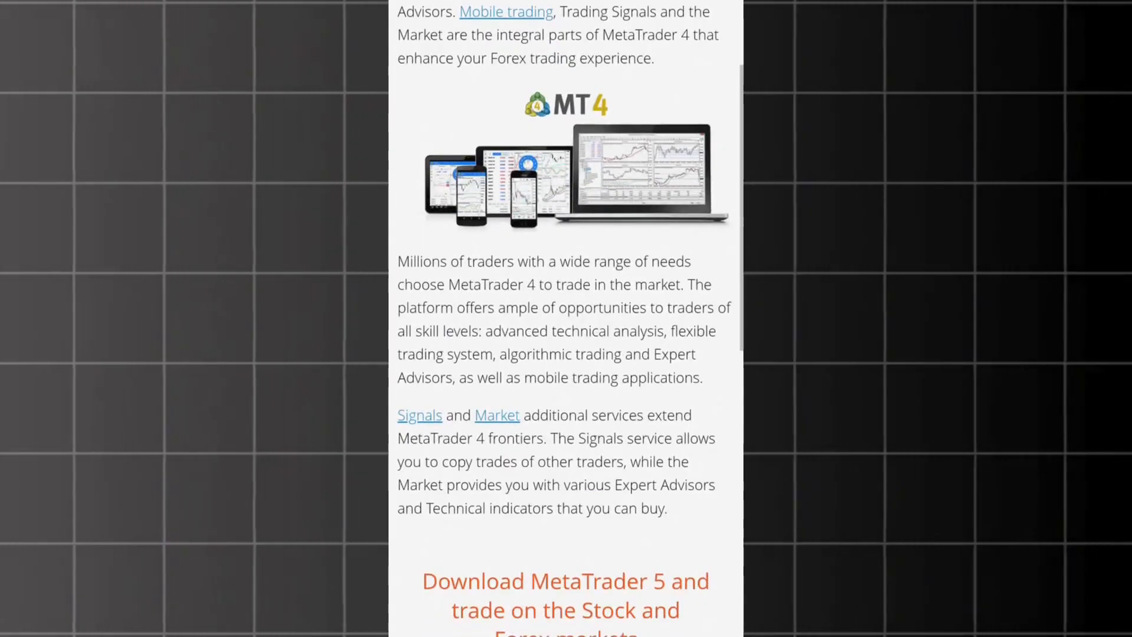
pyautogui.scroll(-3)
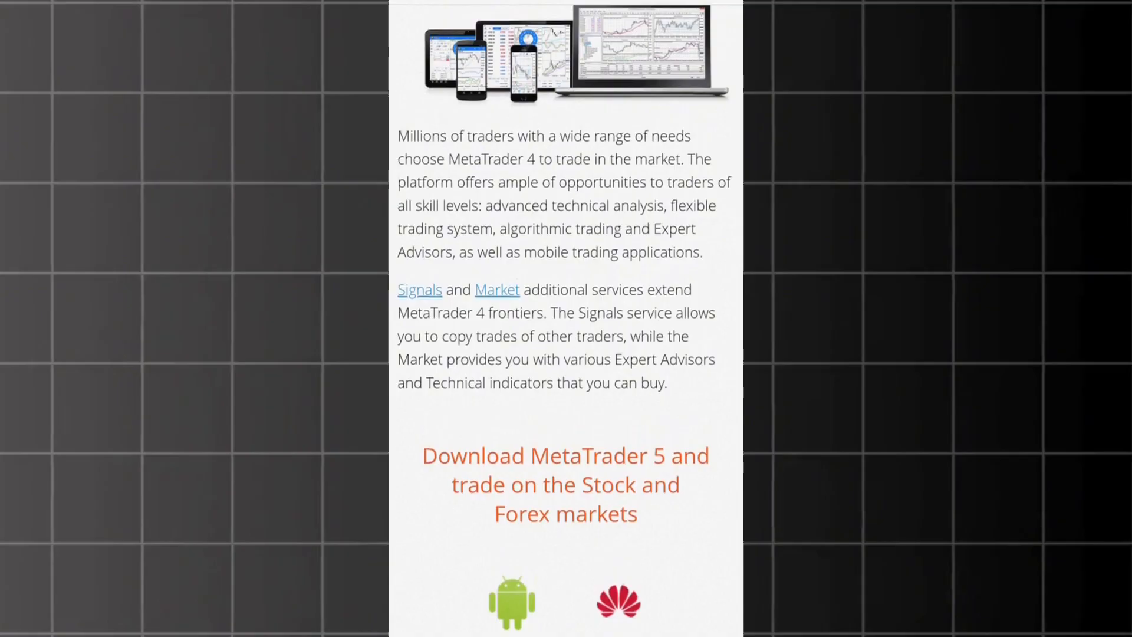
pyautogui.scroll(-3)
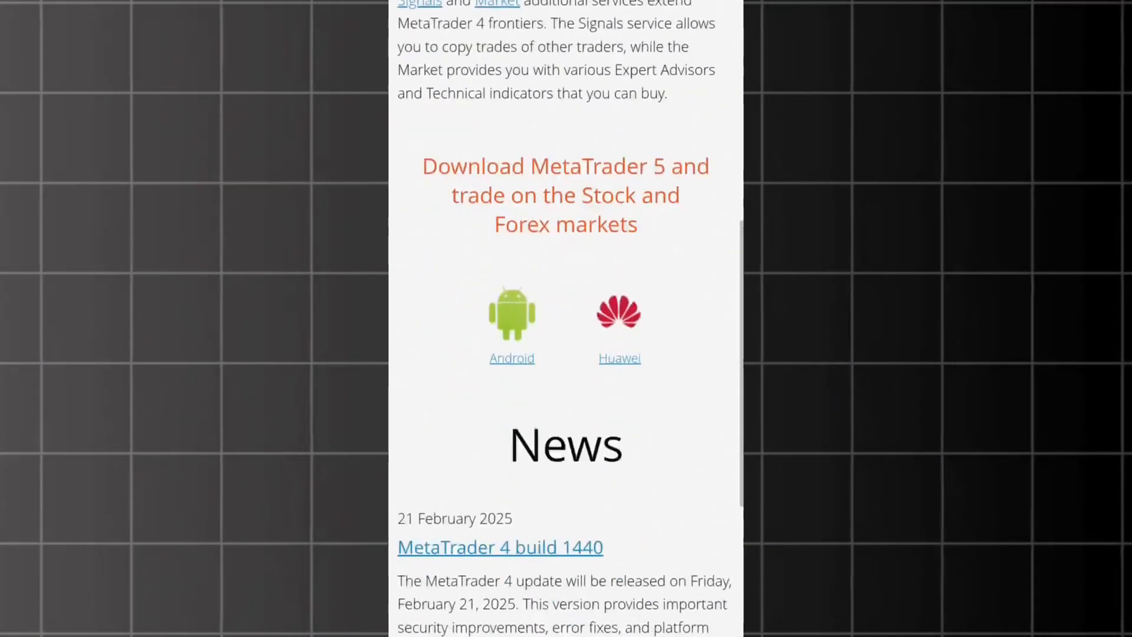
pyautogui.scroll(-3)
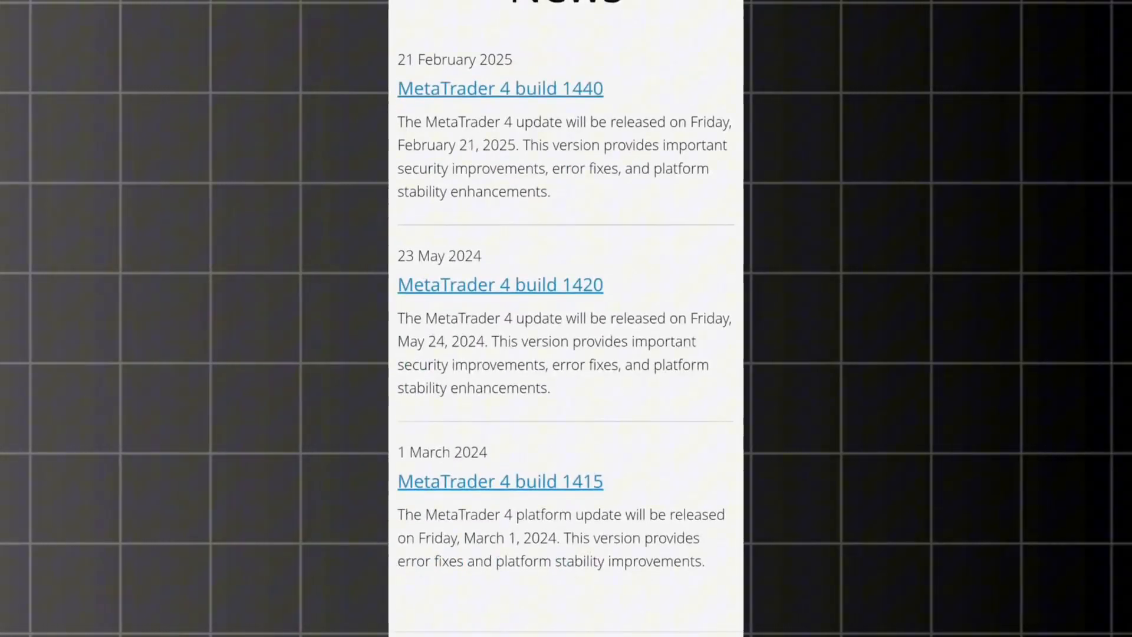
pyautogui.scroll(3)
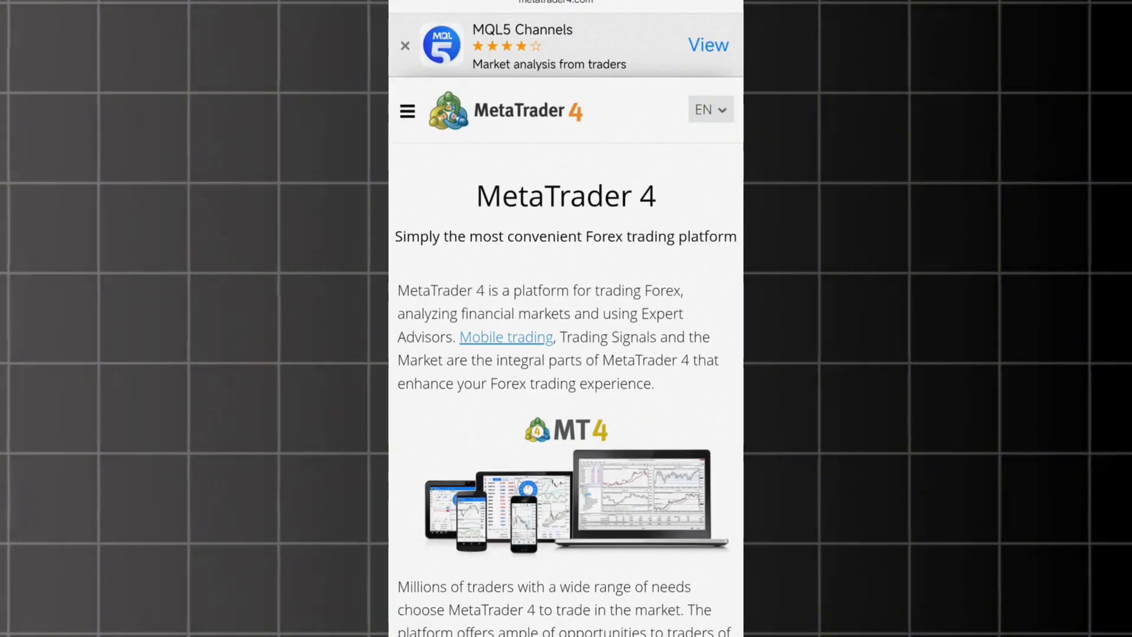
pyautogui.click(407, 110)
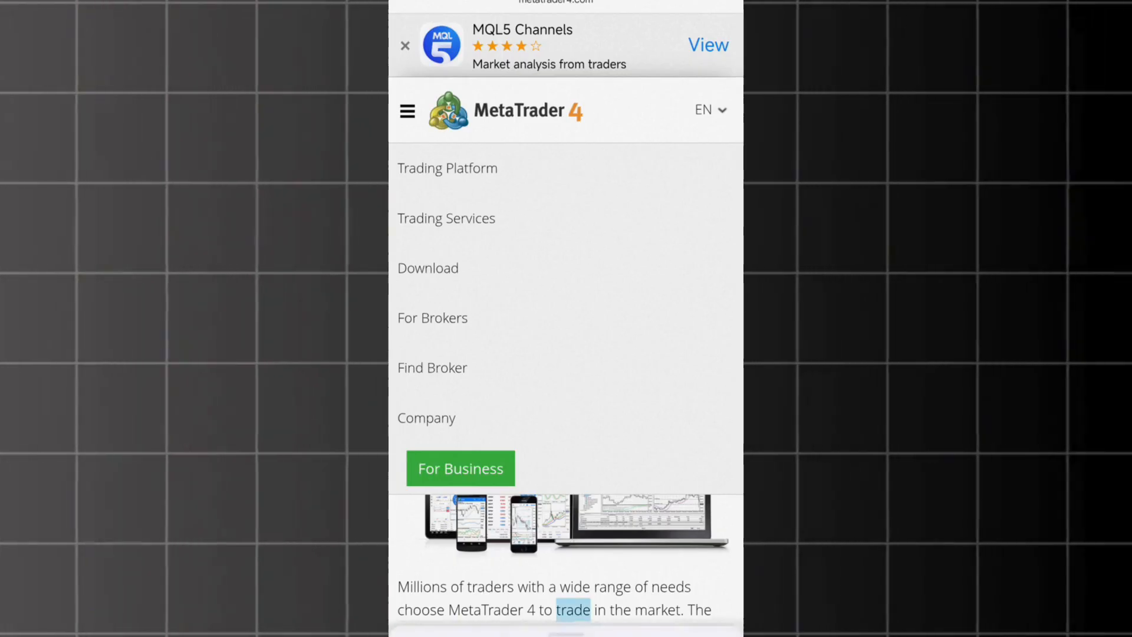
pyautogui.click(708, 109)
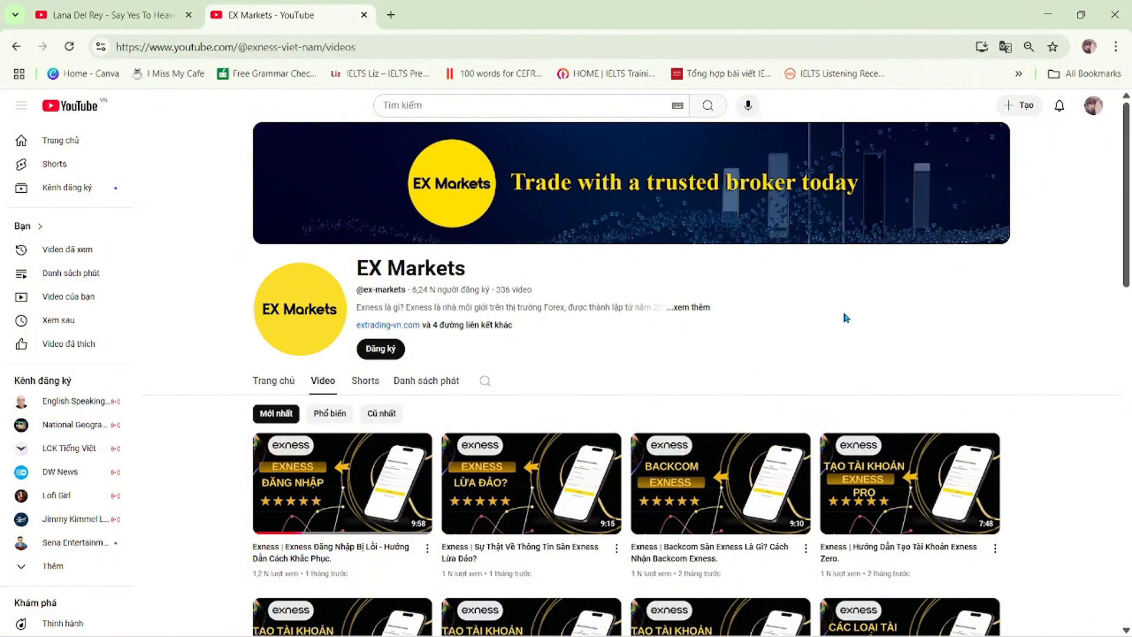
pyautogui.moveTo(579, 322)
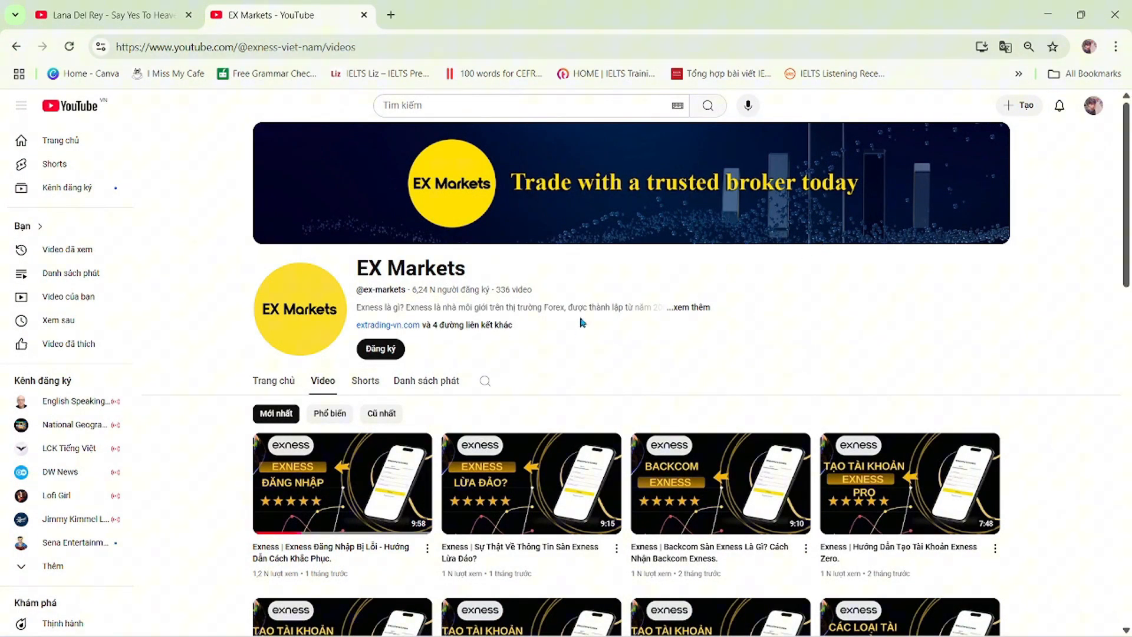
pyautogui.moveTo(456, 430)
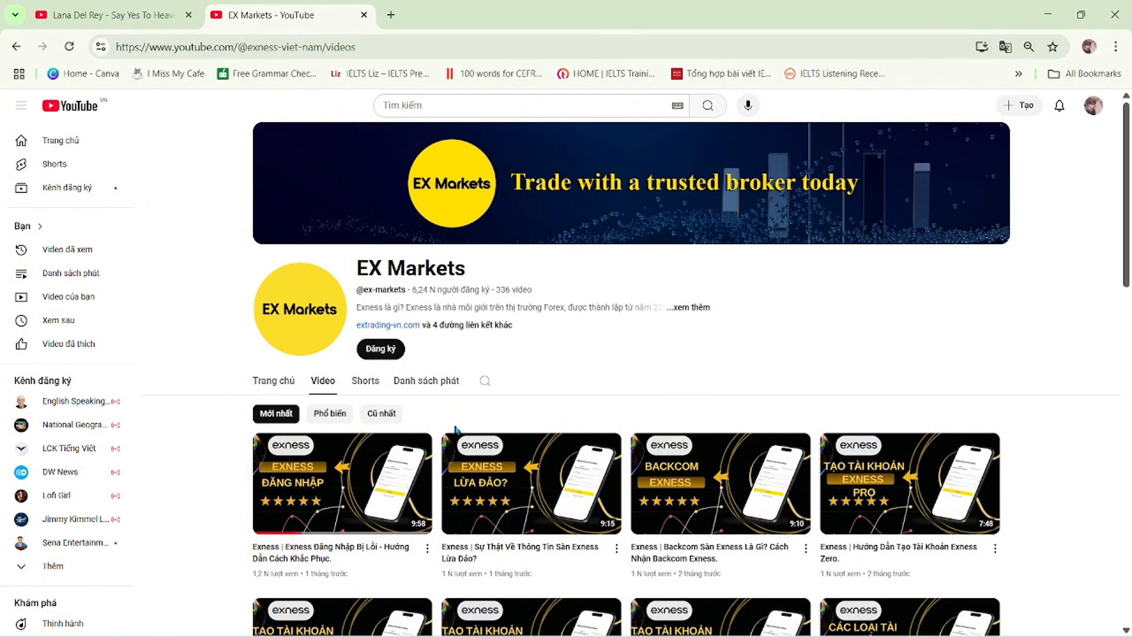
# Step: Subscribe to the EX Markets YouTube channel
pyautogui.scroll(-3)
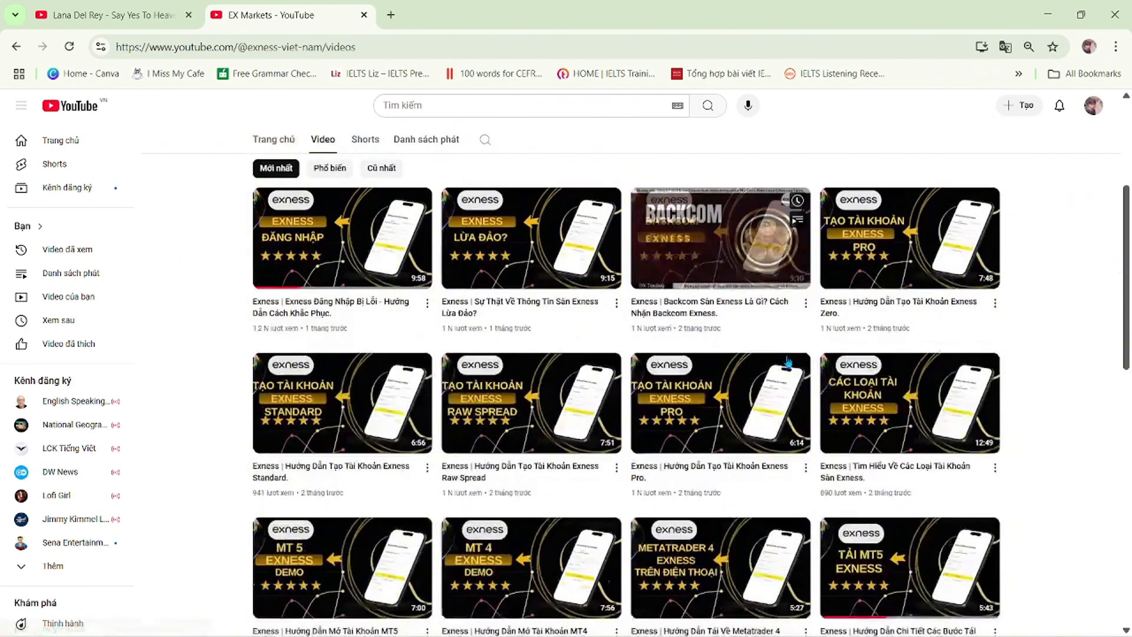
pyautogui.scroll(3)
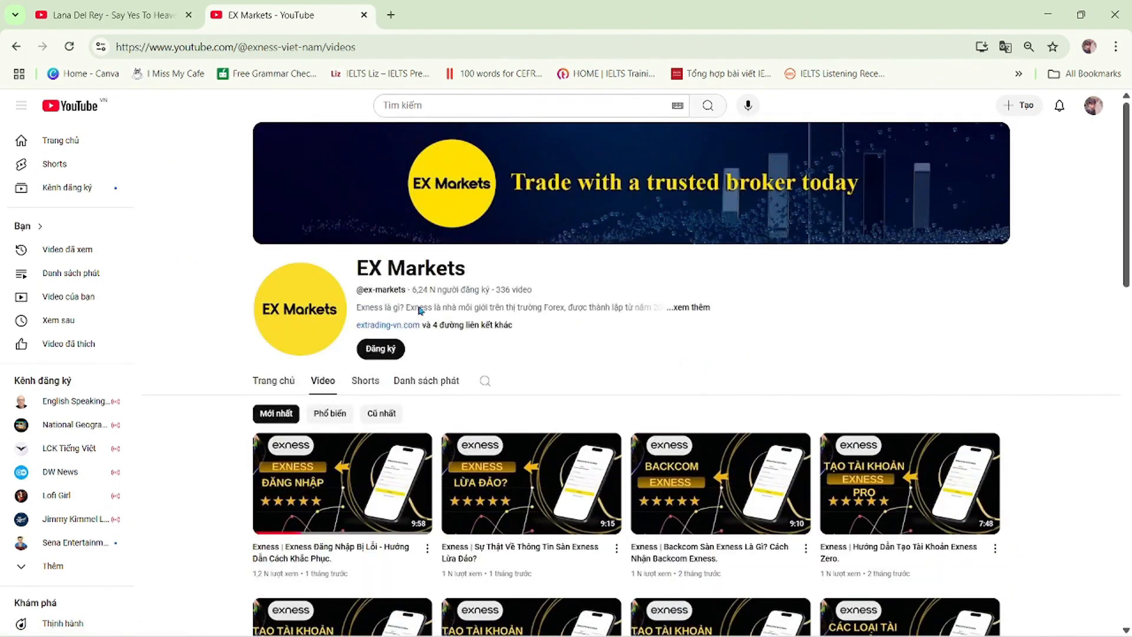
pyautogui.click(380, 348)
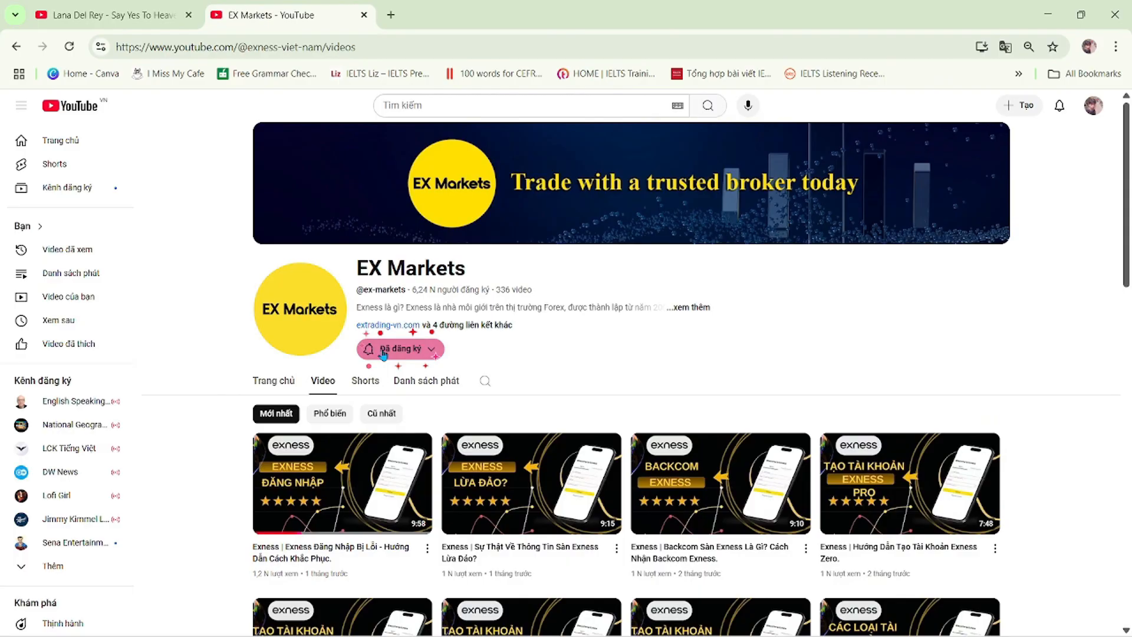
pyautogui.click(396, 348)
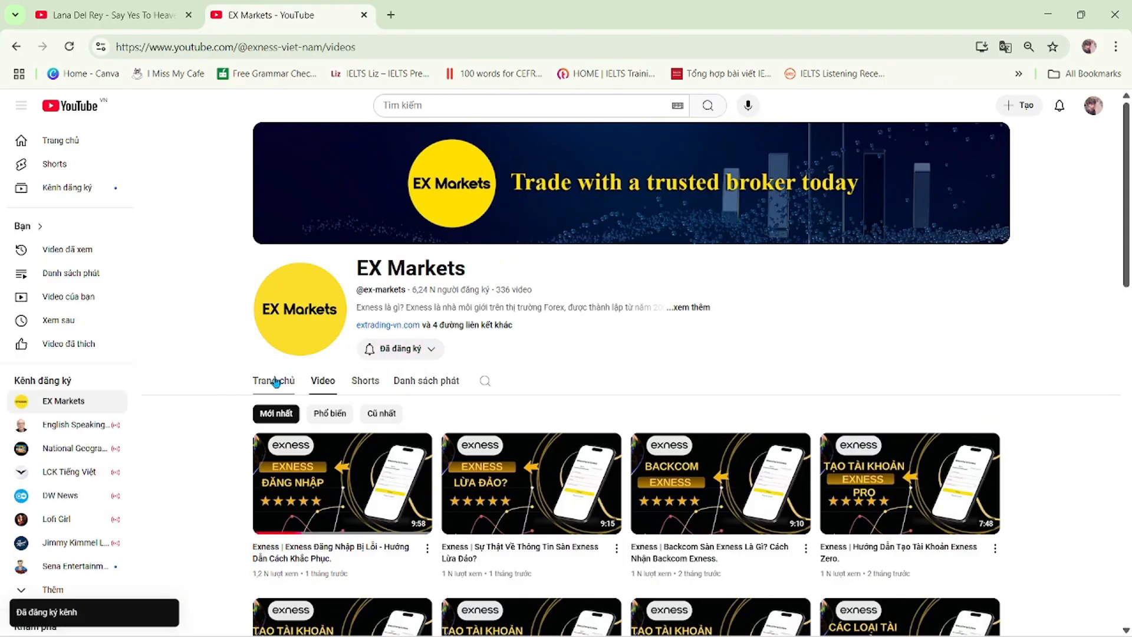
# Step: View the channel's home page, open the featured Exness account-opening video, then return
pyautogui.click(273, 380)
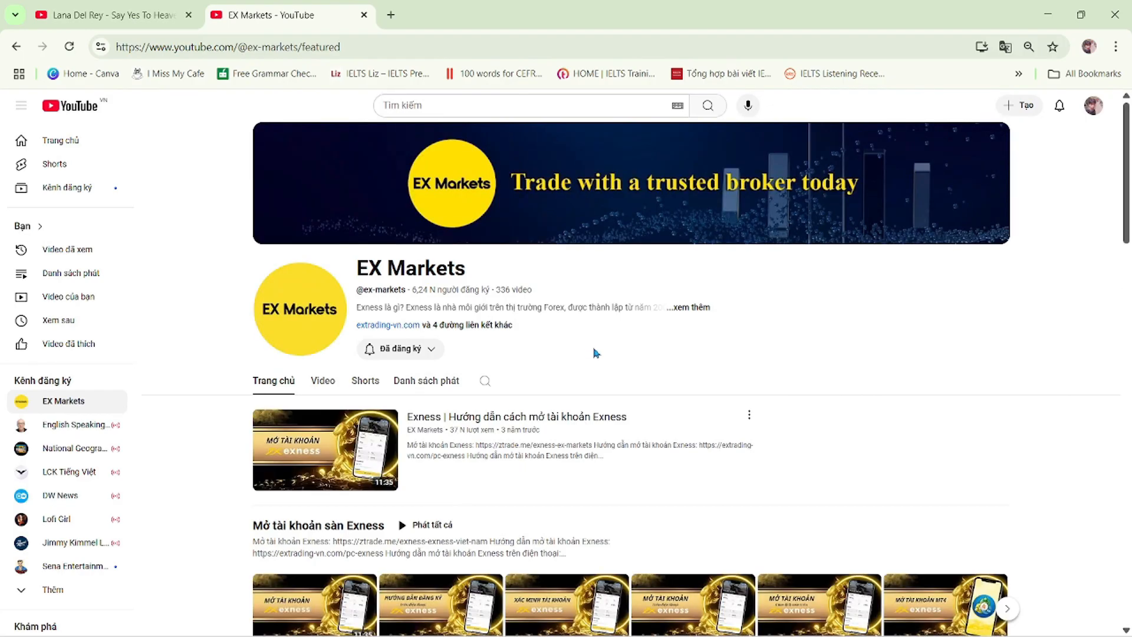
pyautogui.moveTo(770, 350)
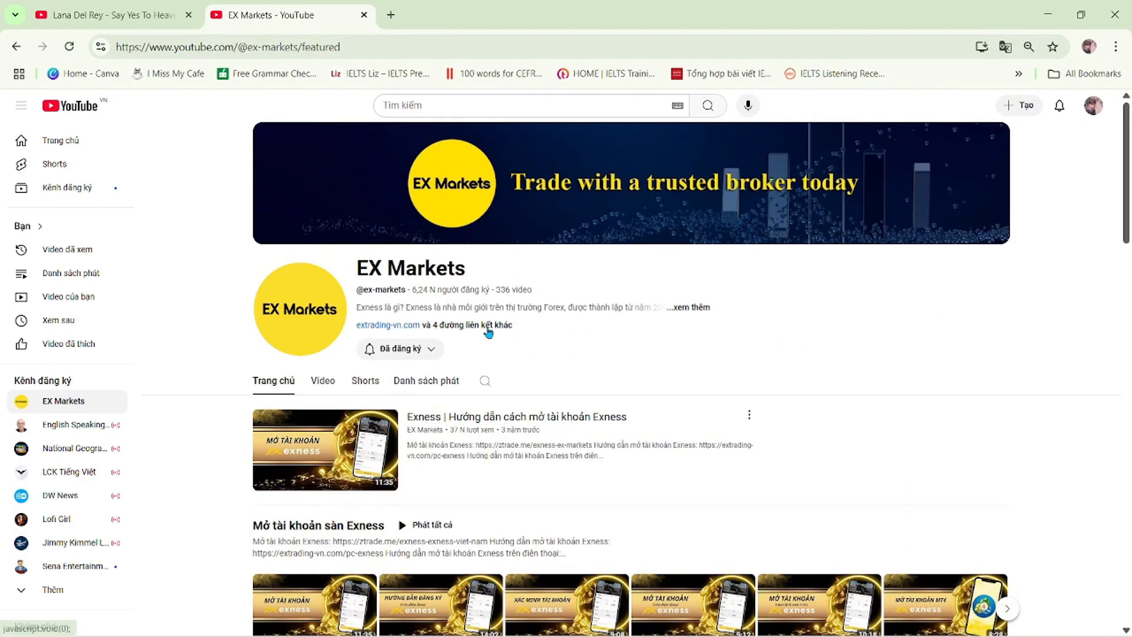
pyautogui.click(325, 448)
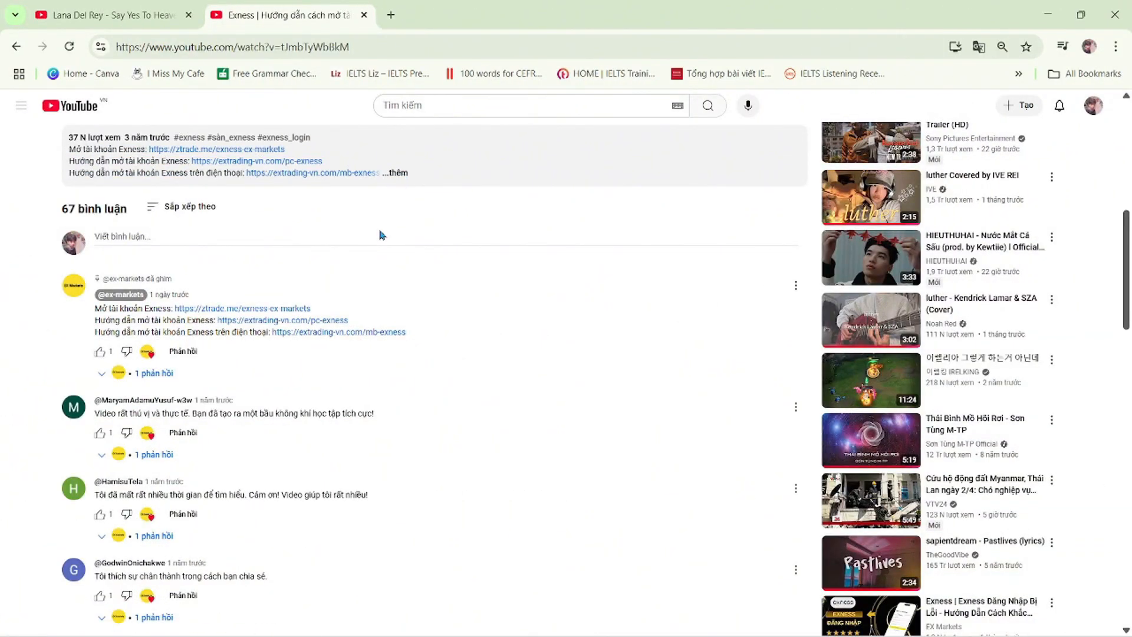
pyautogui.click(120, 295)
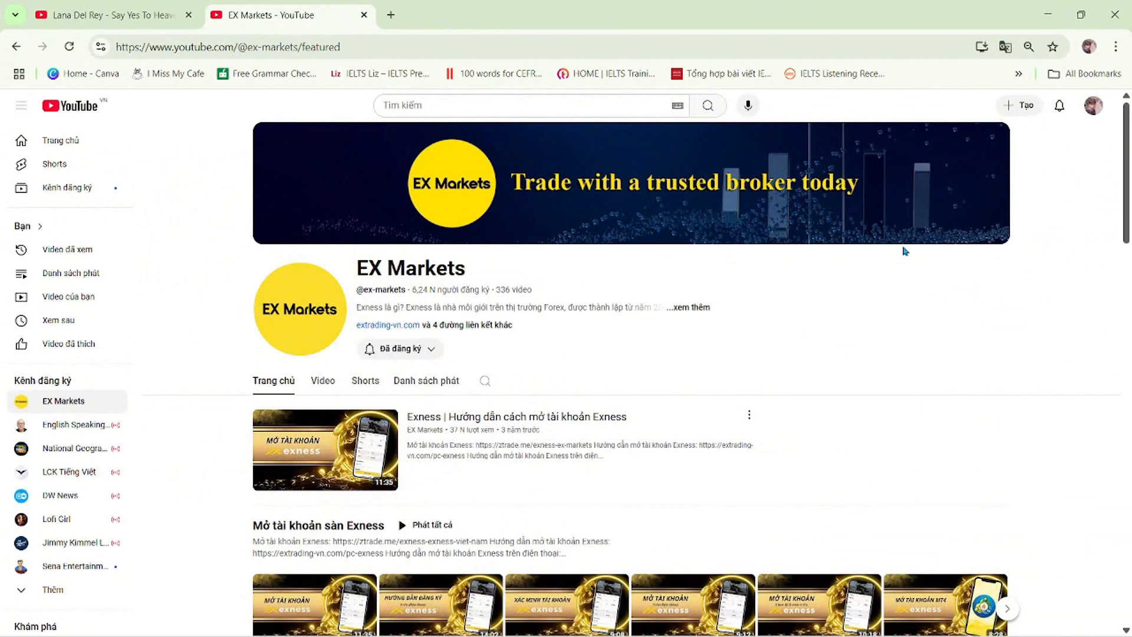
pyautogui.moveTo(483, 331)
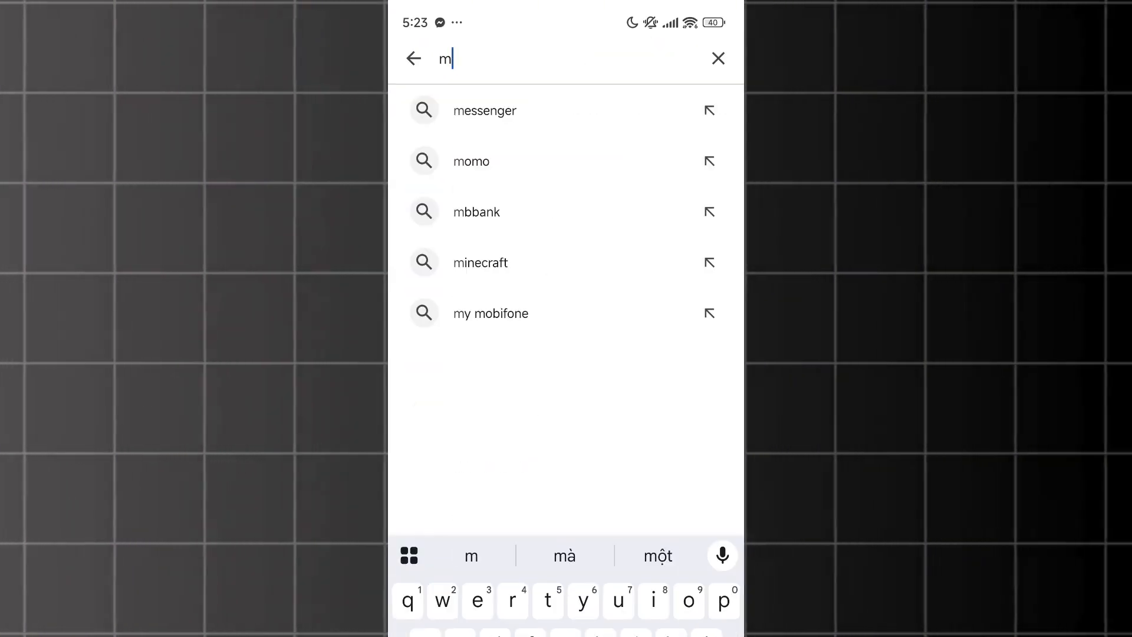
# Step: Search Play Store for mt4, install MetaTrader 4 Forex Trading, and launch it
pyautogui.write('t4')
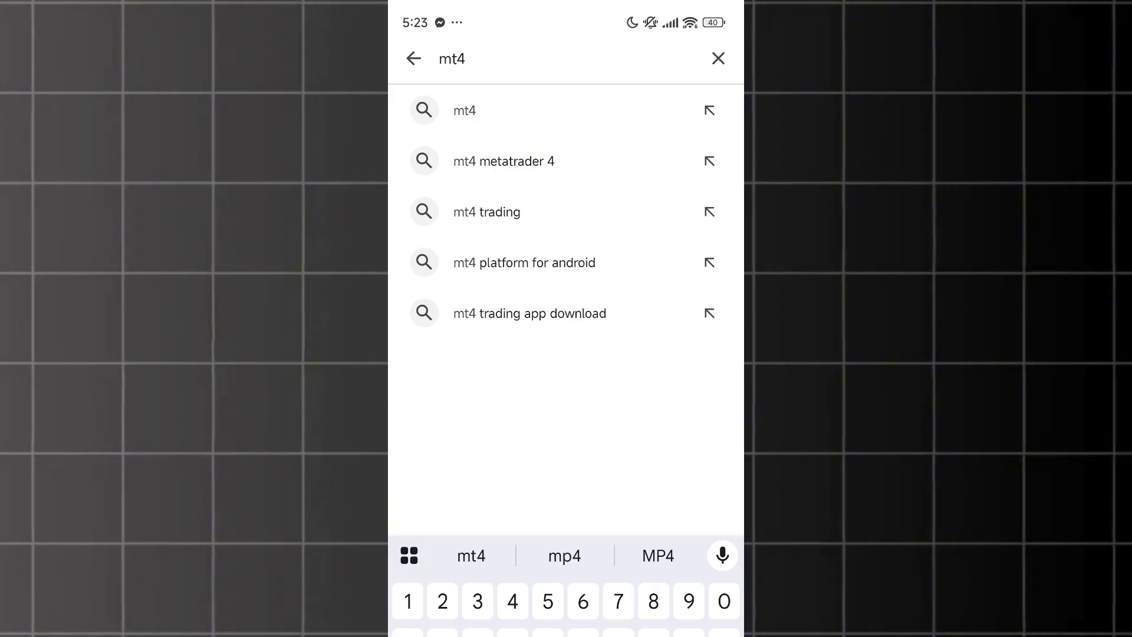
pyautogui.click(464, 110)
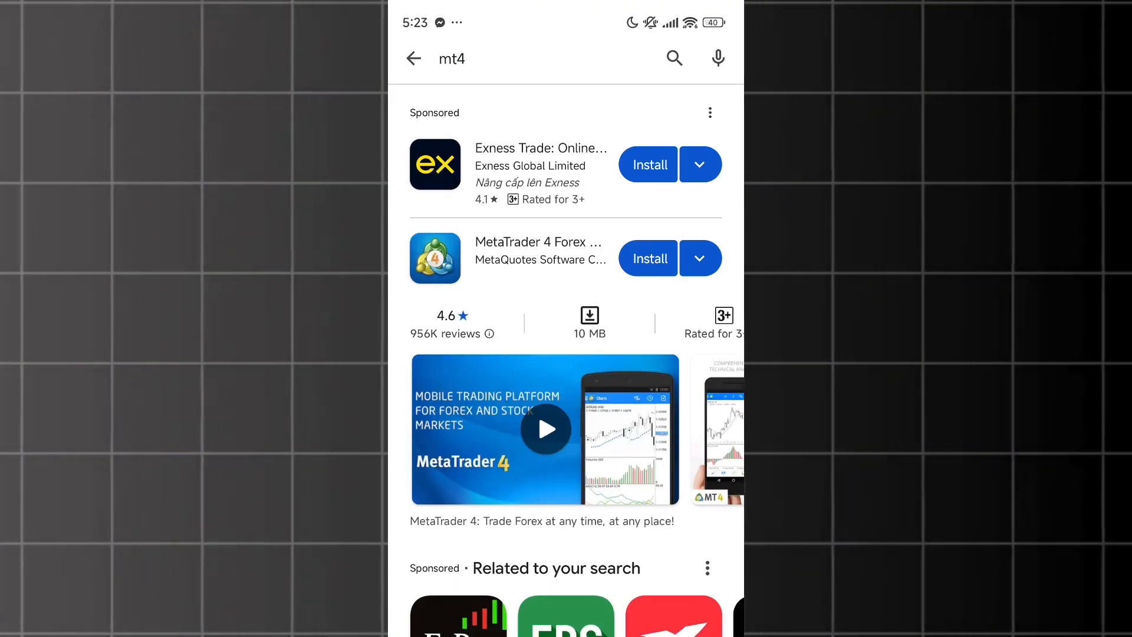
pyautogui.scroll(3)
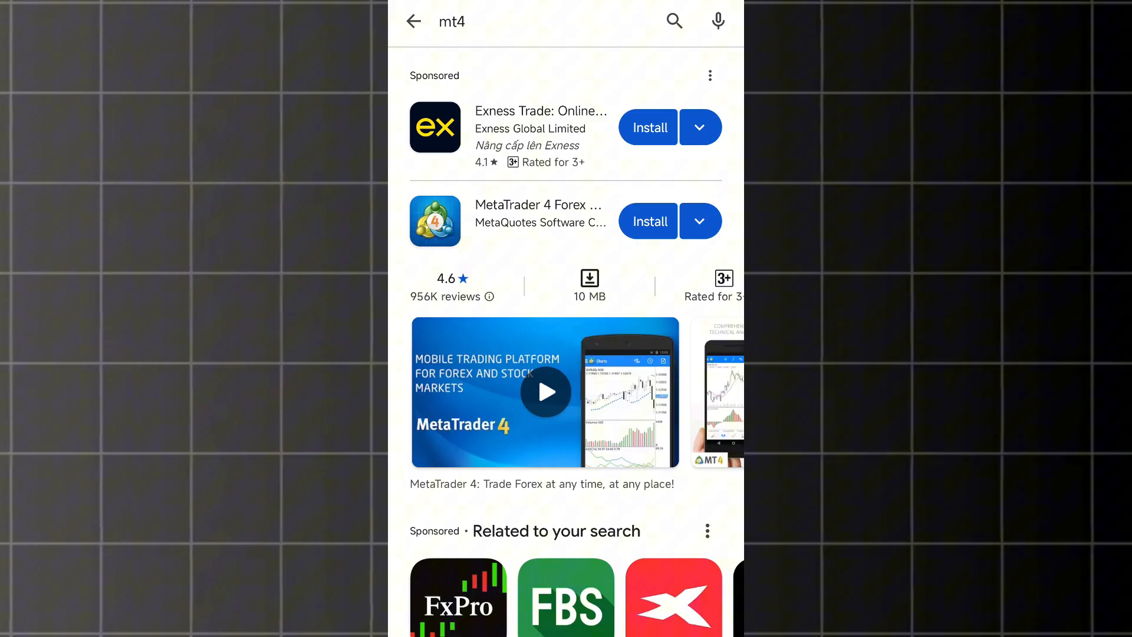
pyautogui.click(647, 221)
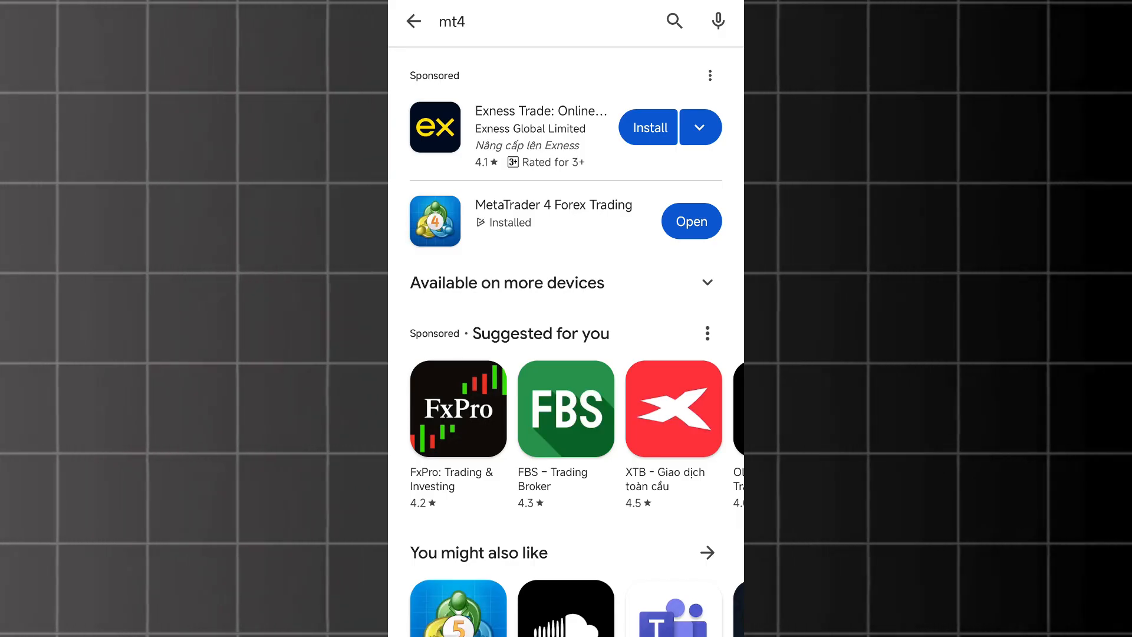
pyautogui.click(690, 221)
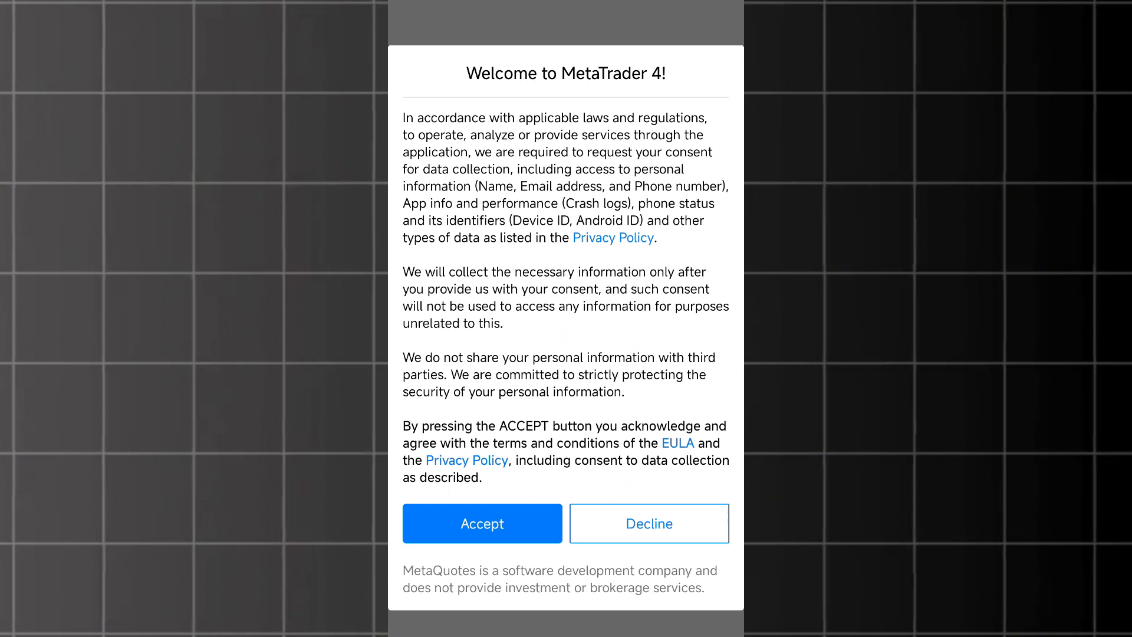
# Step: Accept the MetaTrader 4 welcome data-collection notice and close the demo account offer
pyautogui.click(481, 524)
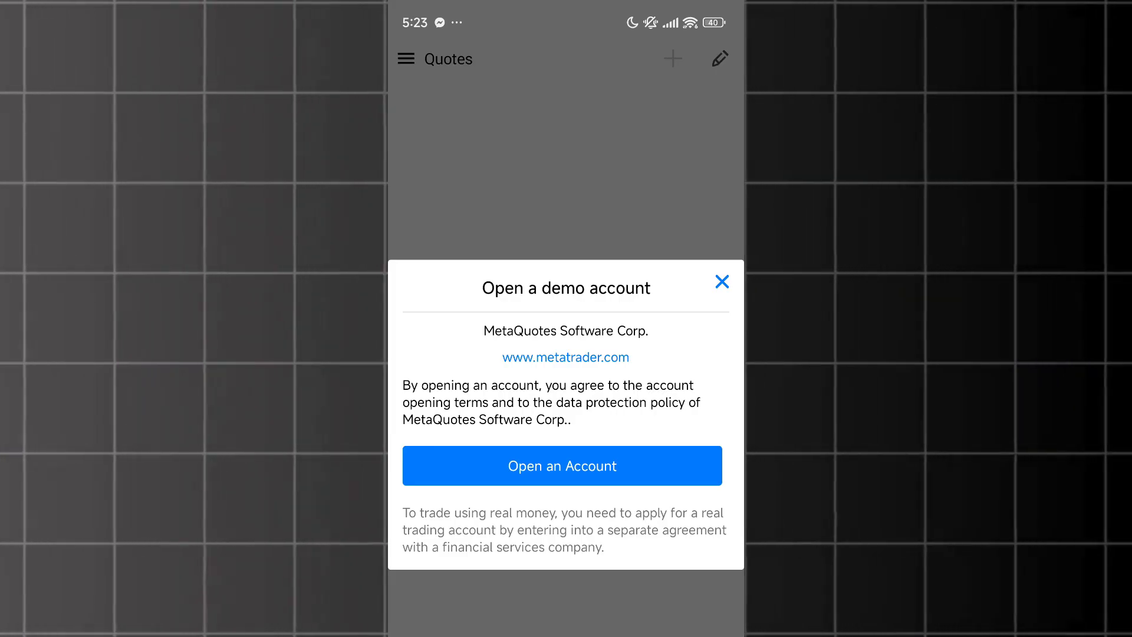
pyautogui.click(562, 465)
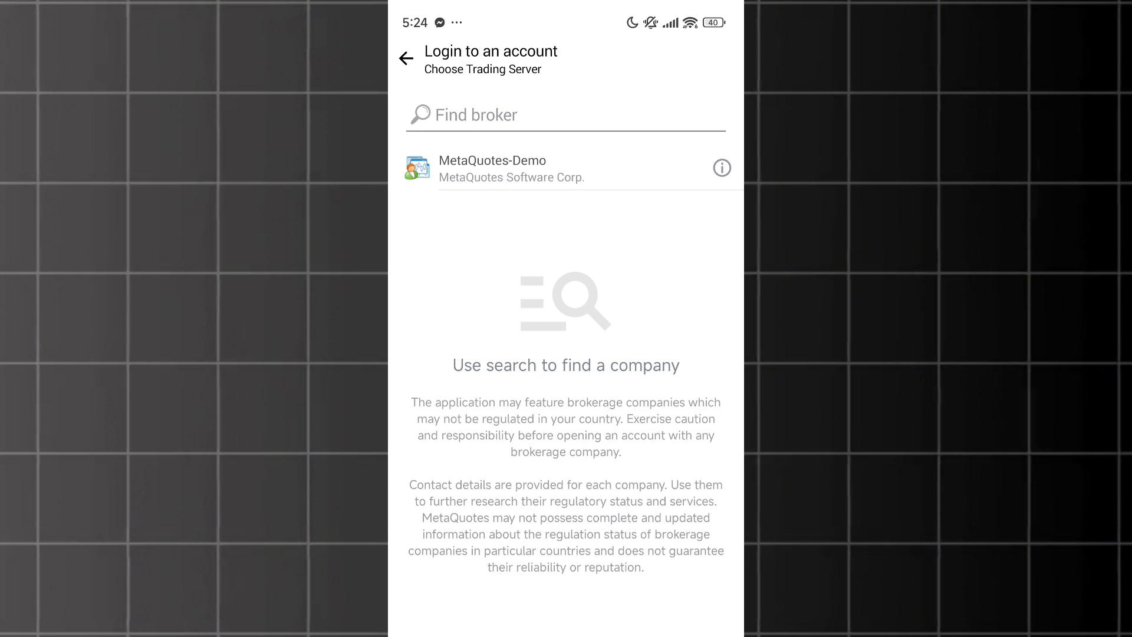
# Step: Search brokers for 'Exn-real' to select the Exness-Real17 server
pyautogui.click(721, 166)
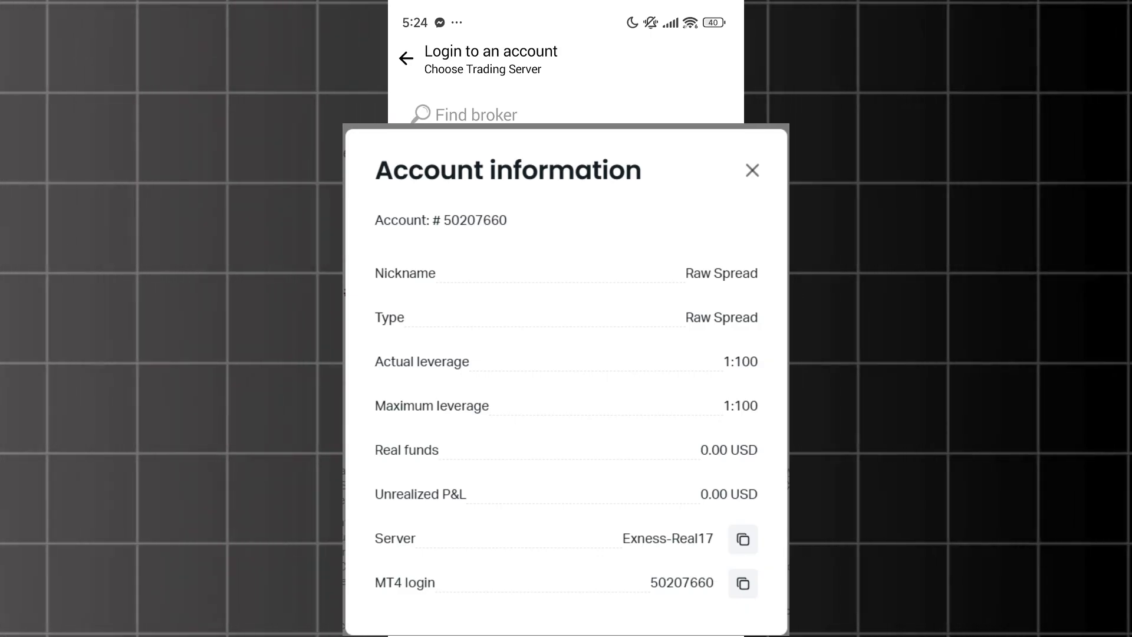
pyautogui.write('Exness')
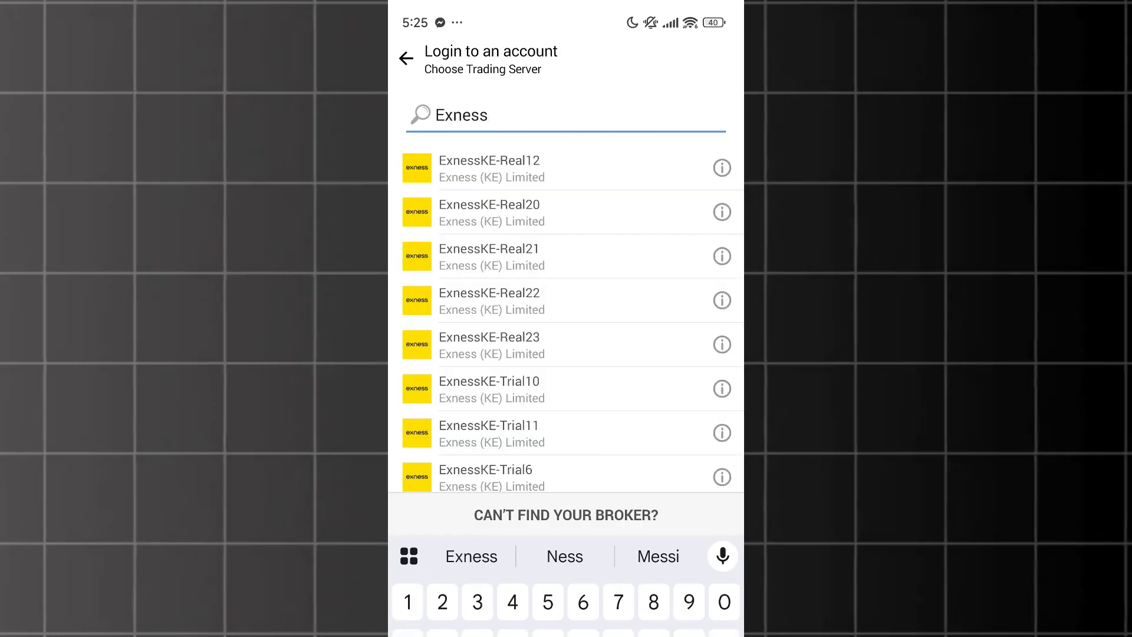
pyautogui.write('-real')
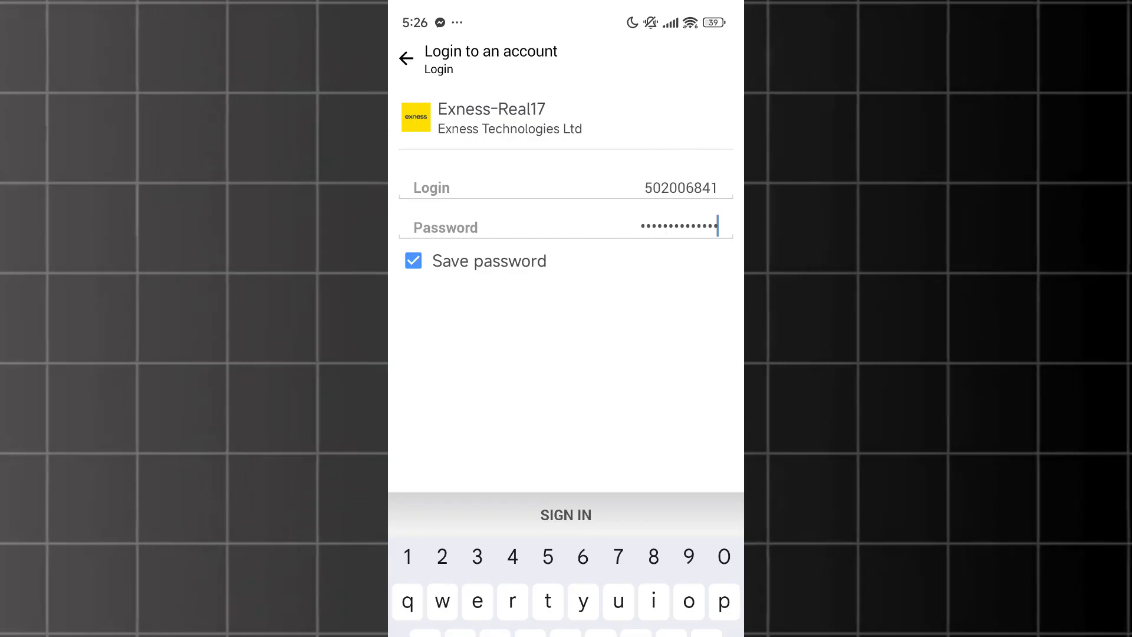
# Step: Sign in to the Exness-Real17 account with the password saved
pyautogui.click(565, 514)
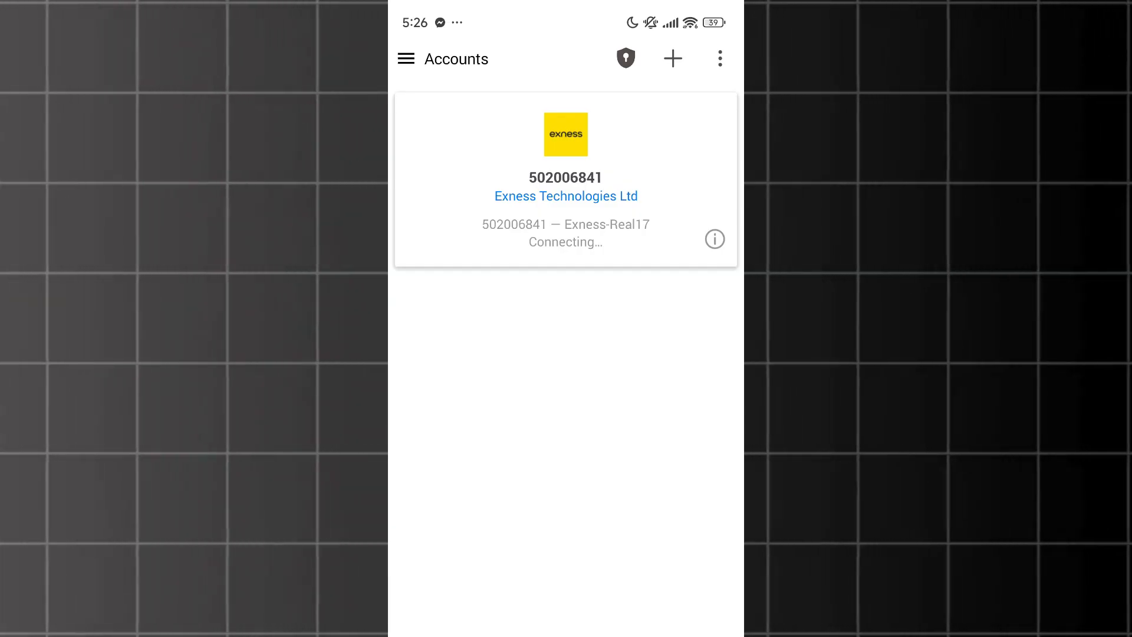
pyautogui.click(672, 59)
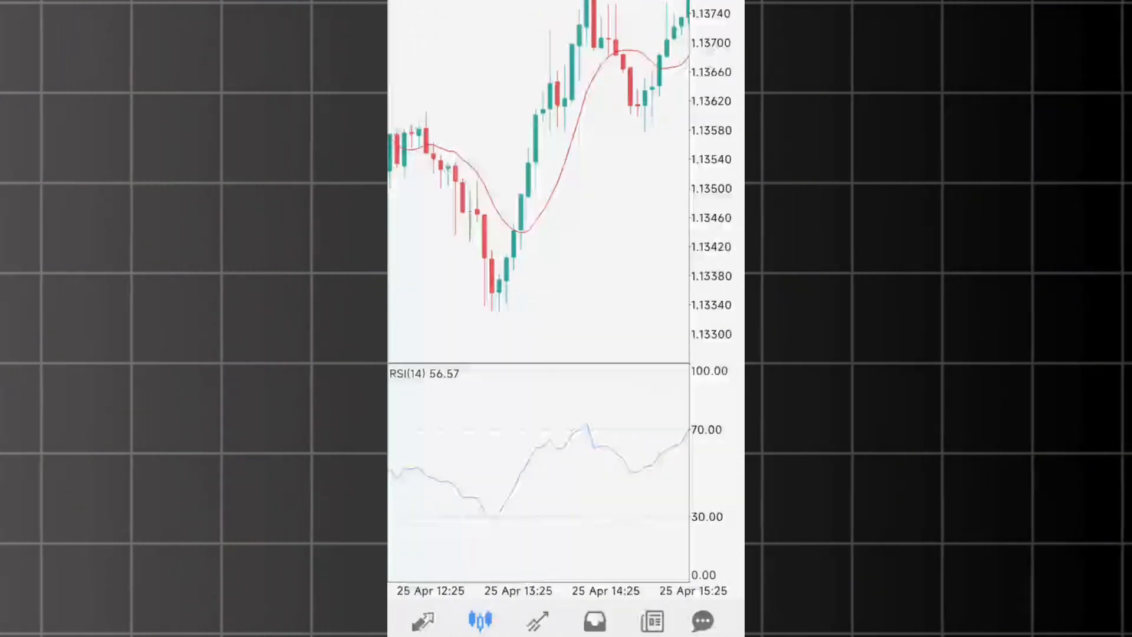
# Step: Browse the History, News and Messages tabs, then return to Quotes
pyautogui.click(594, 620)
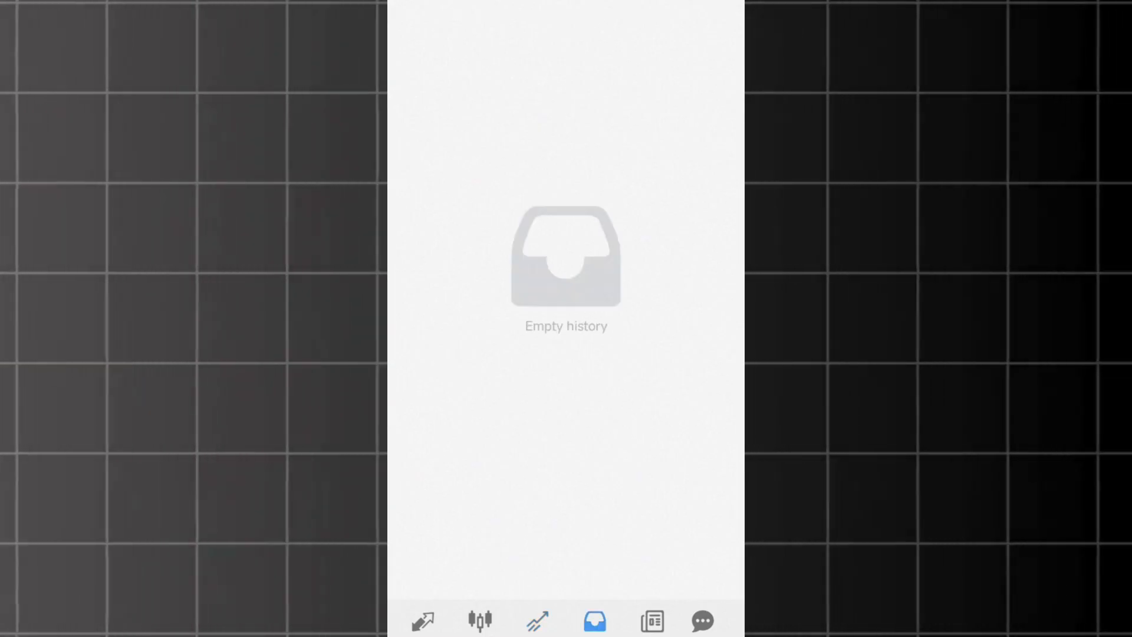
pyautogui.click(652, 621)
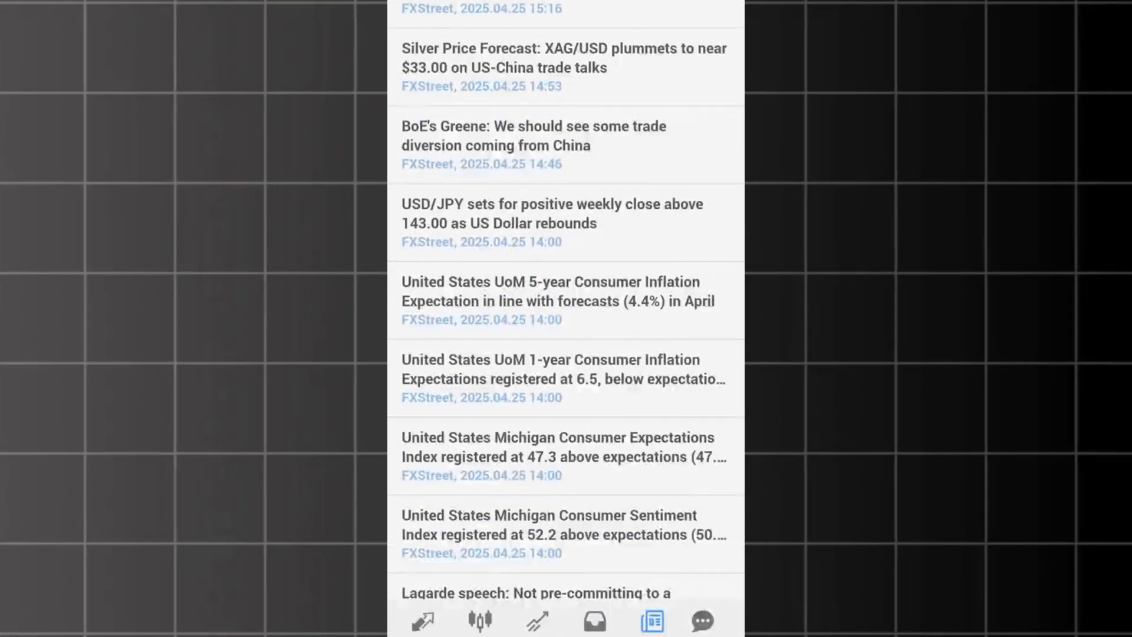
pyautogui.scroll(-3)
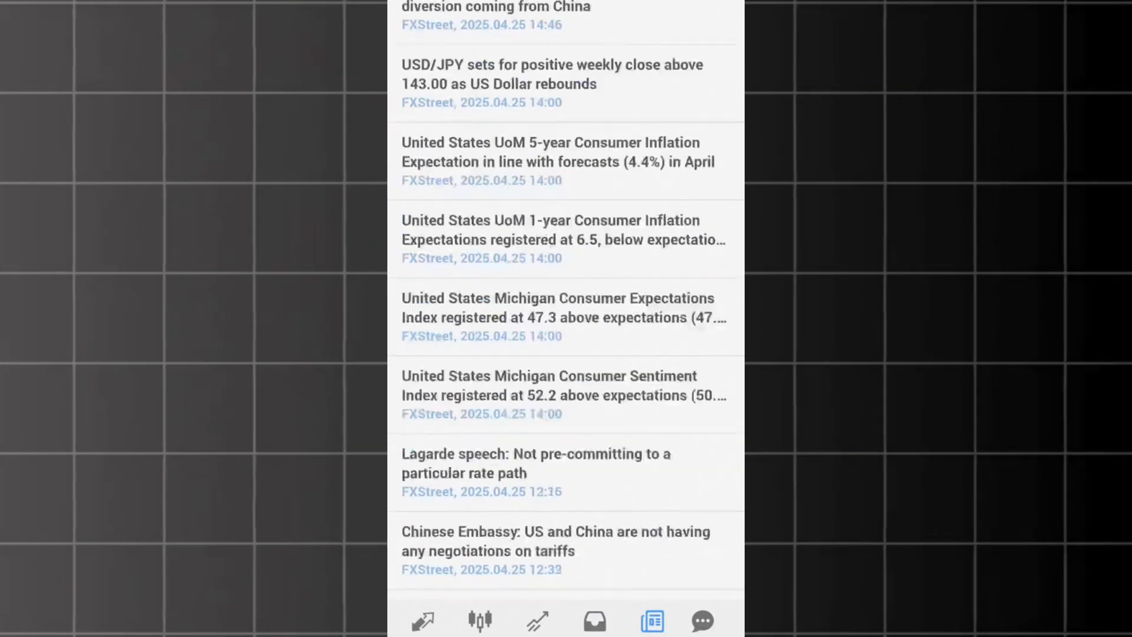
pyautogui.click(701, 620)
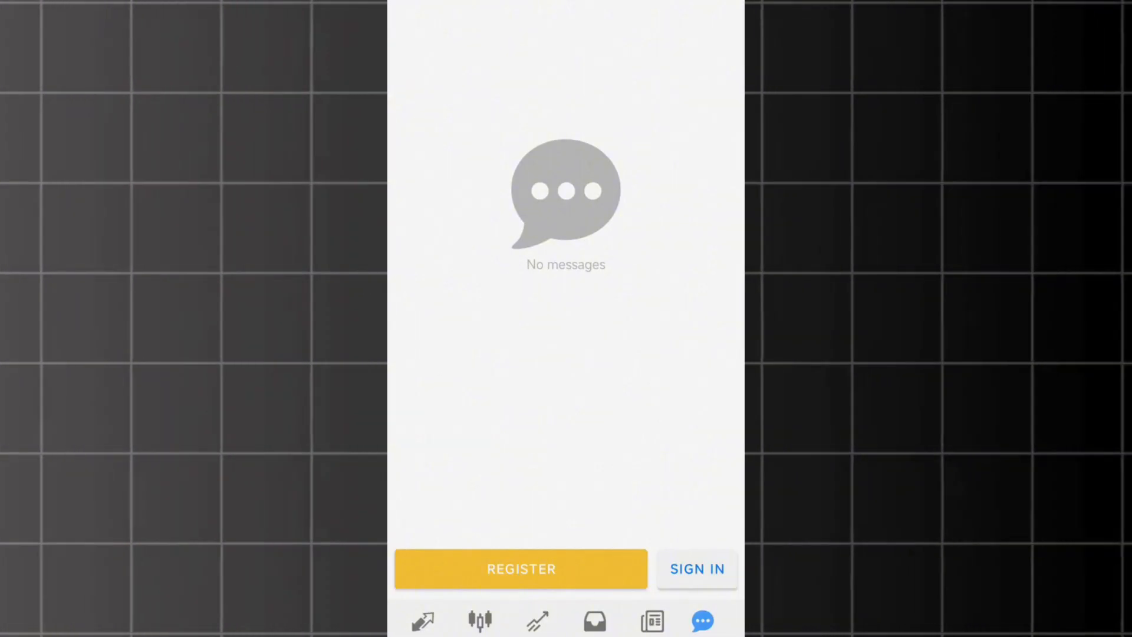
pyautogui.click(423, 621)
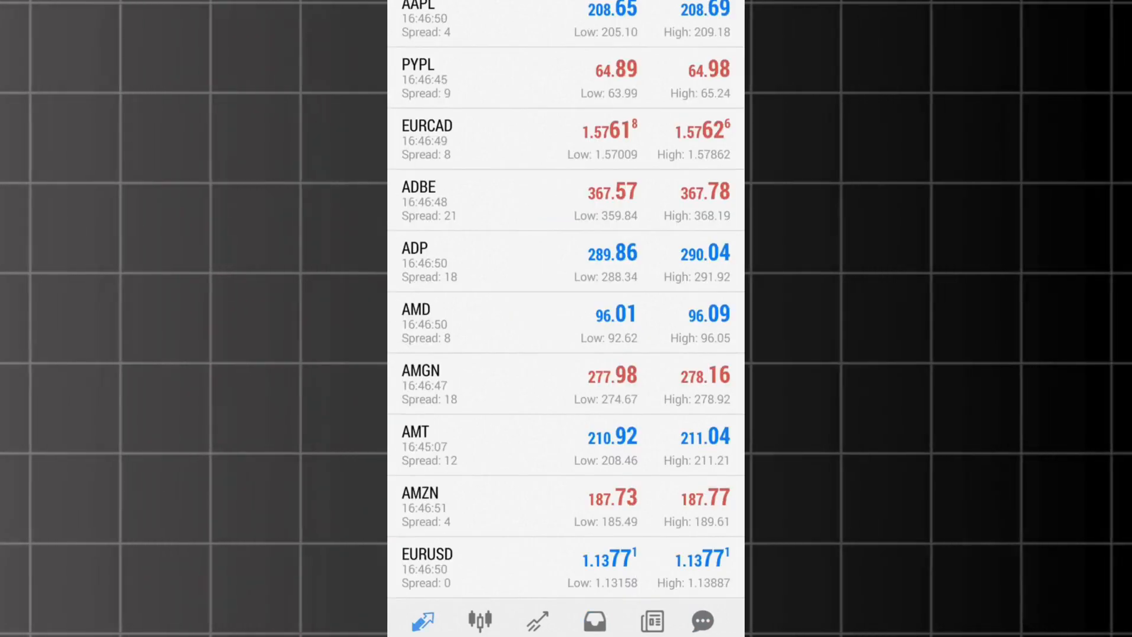